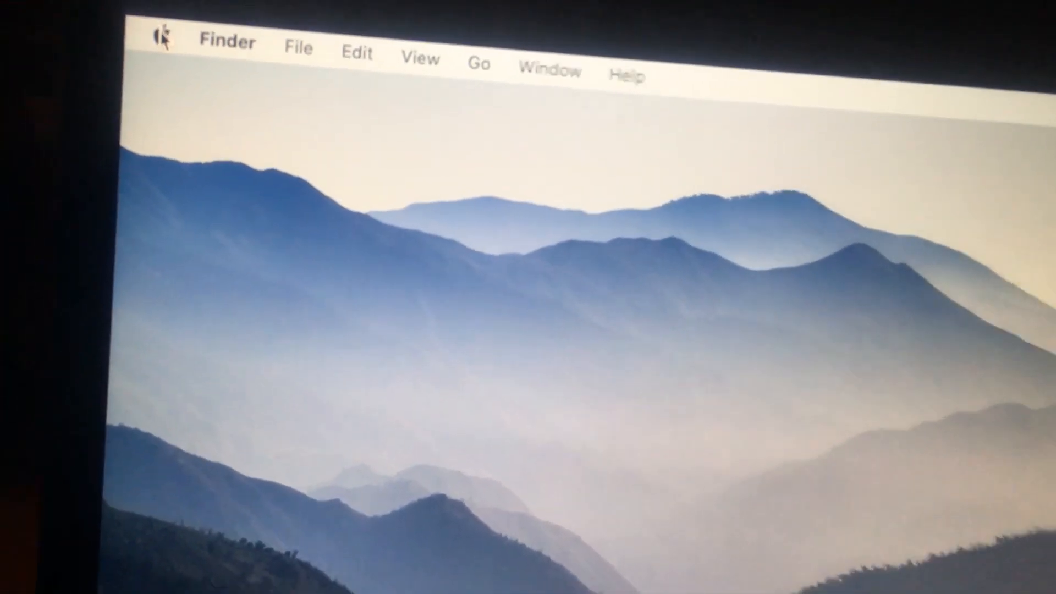
Step: Launch System Settings from the Apple menu on the Finder desktop
left_click(162, 37)
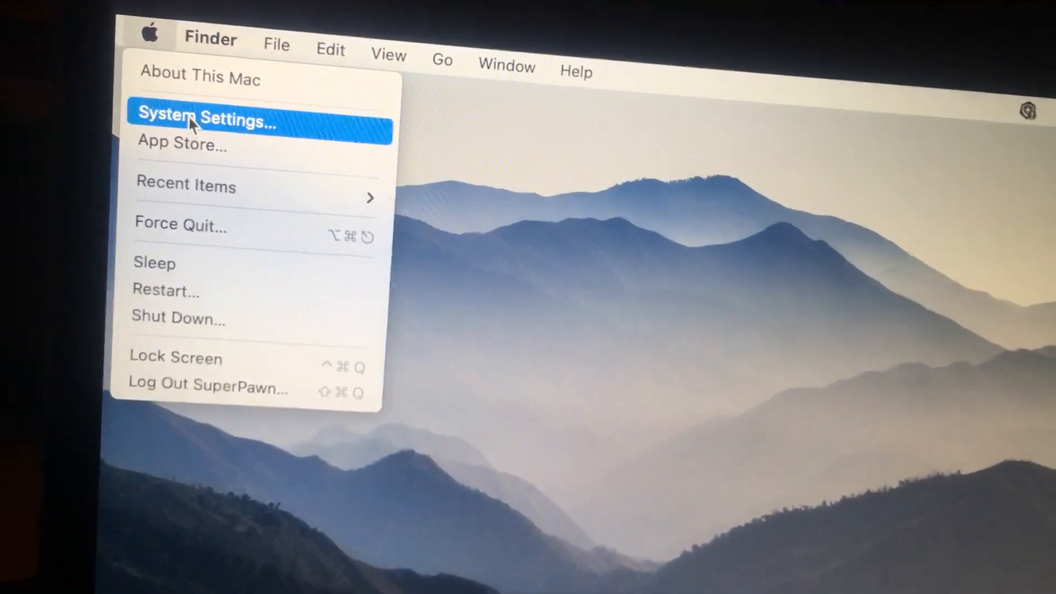
left_click(206, 120)
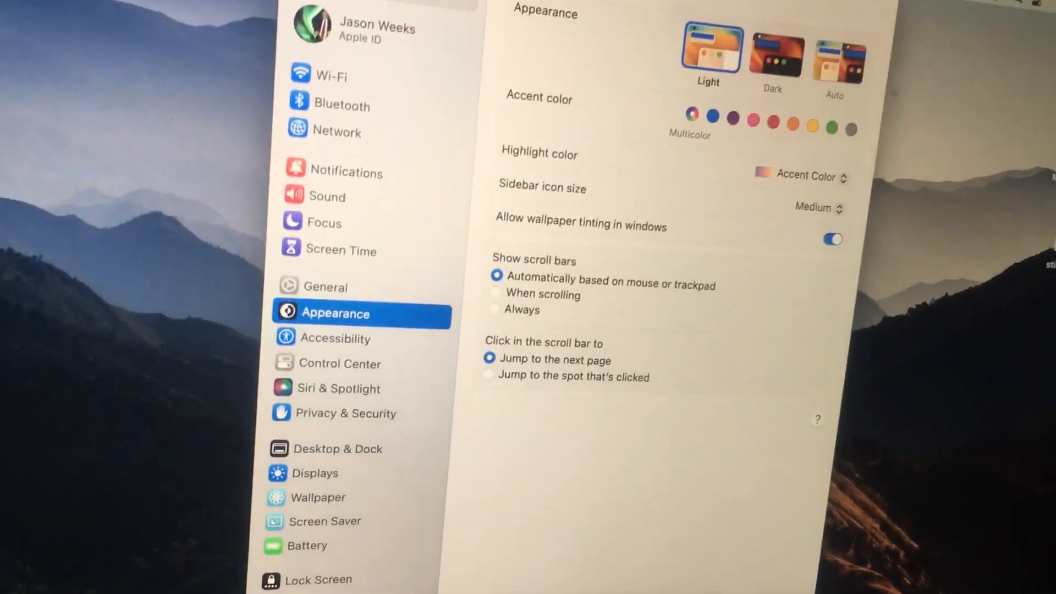
scroll("down", 3)
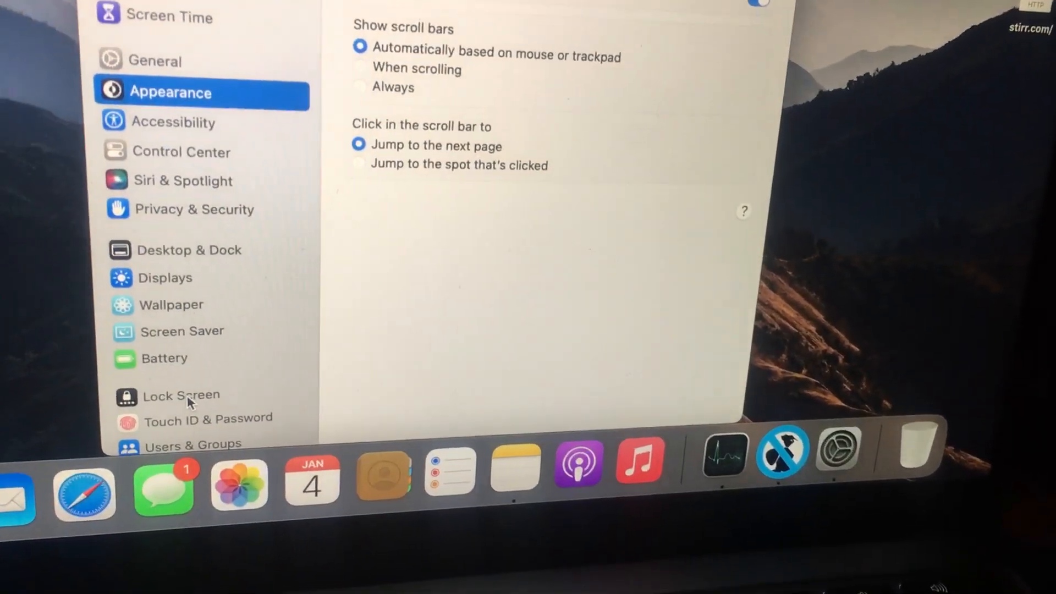
Step: Go to Lock Screen and reveal the 'Start Screen Saver when inactive' choices
left_click(179, 395)
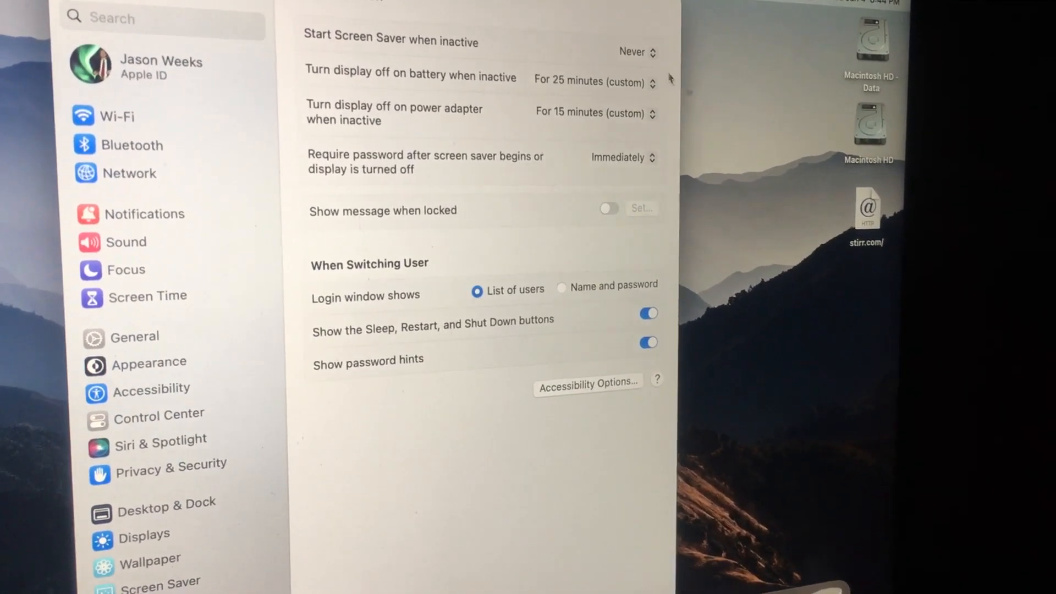
left_click(633, 52)
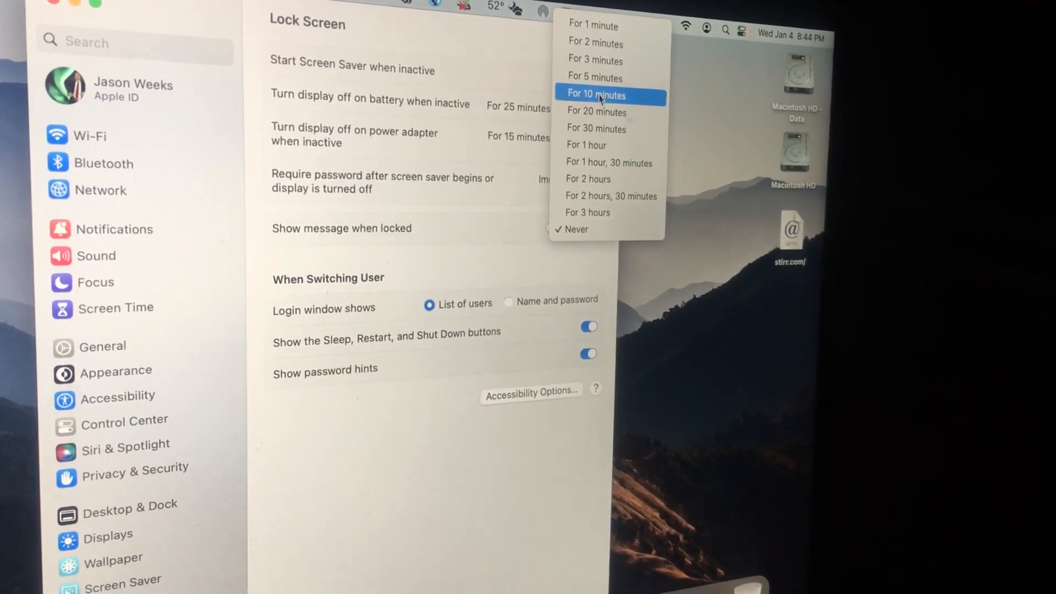
mouse_move(601, 74)
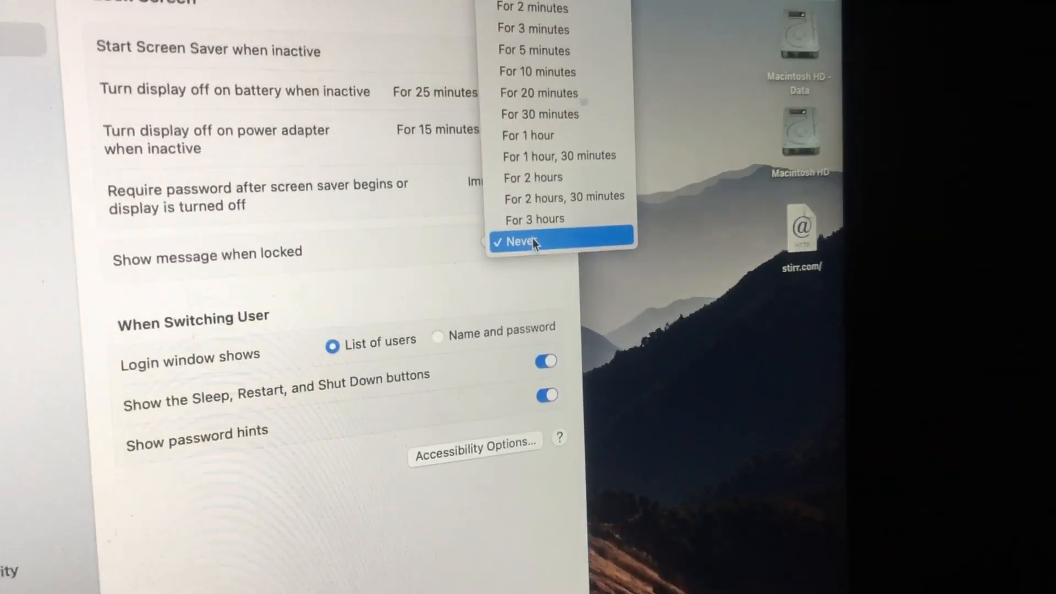
Step: Set 'Start Screen Saver when inactive' to Never and close System Settings
left_click(524, 242)
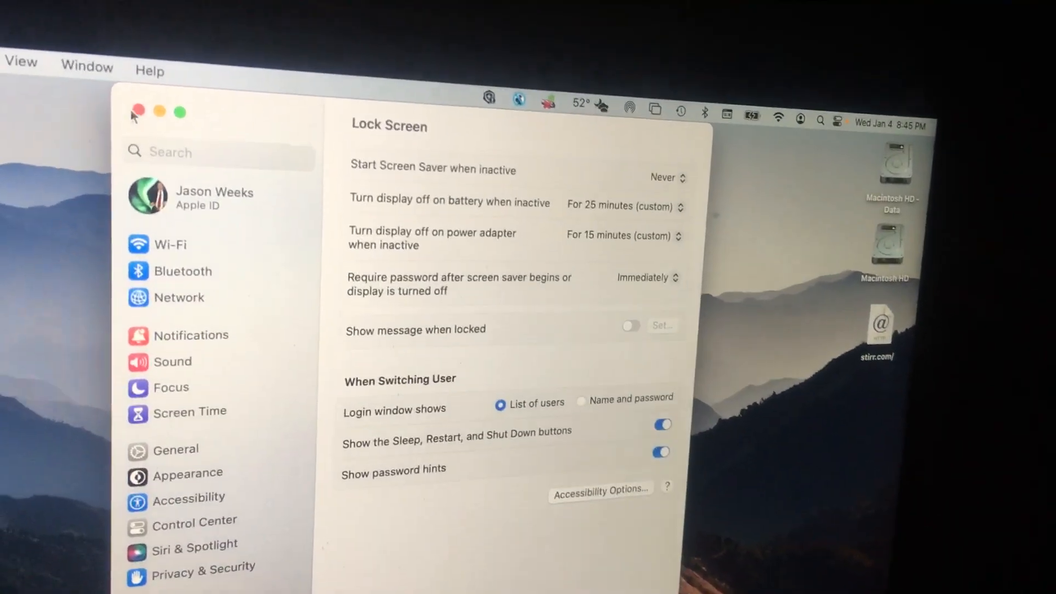
left_click(139, 113)
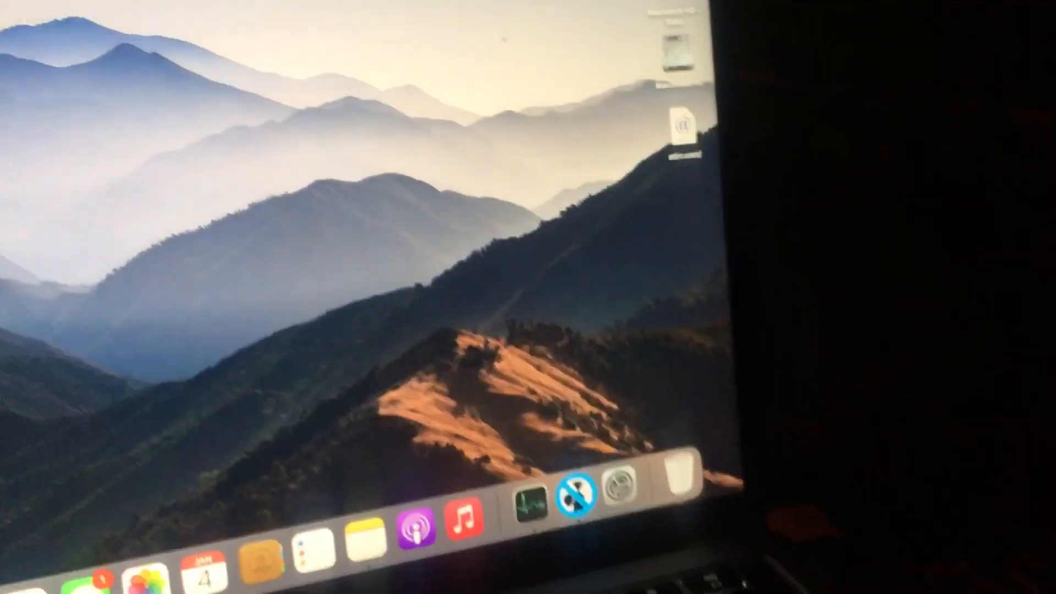